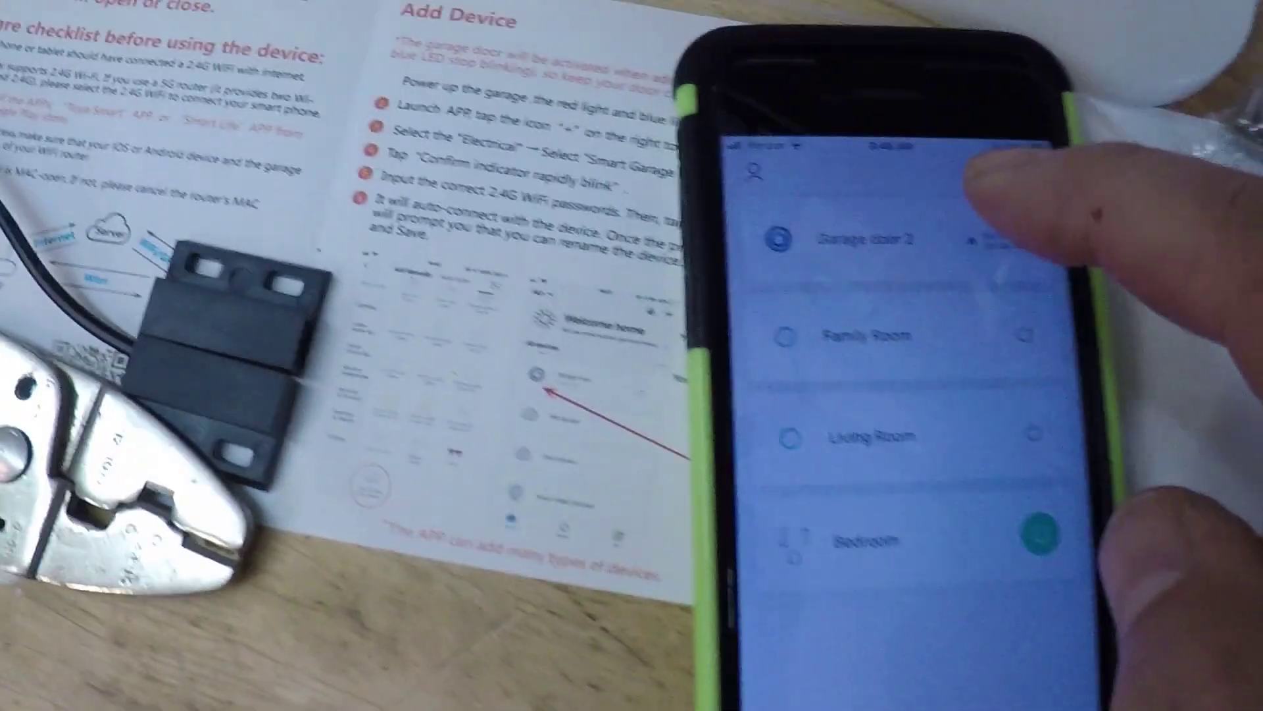
Open the Garage door 2 control page from the home device list, showing Closed
click(863, 240)
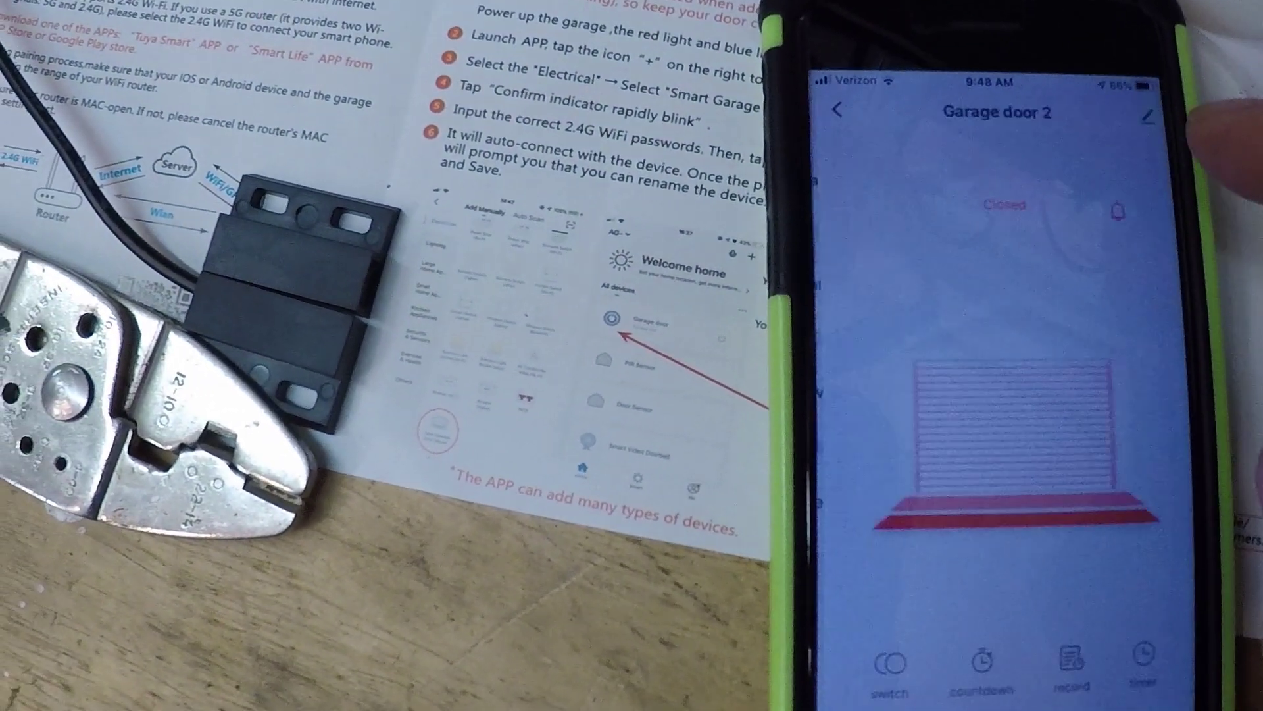